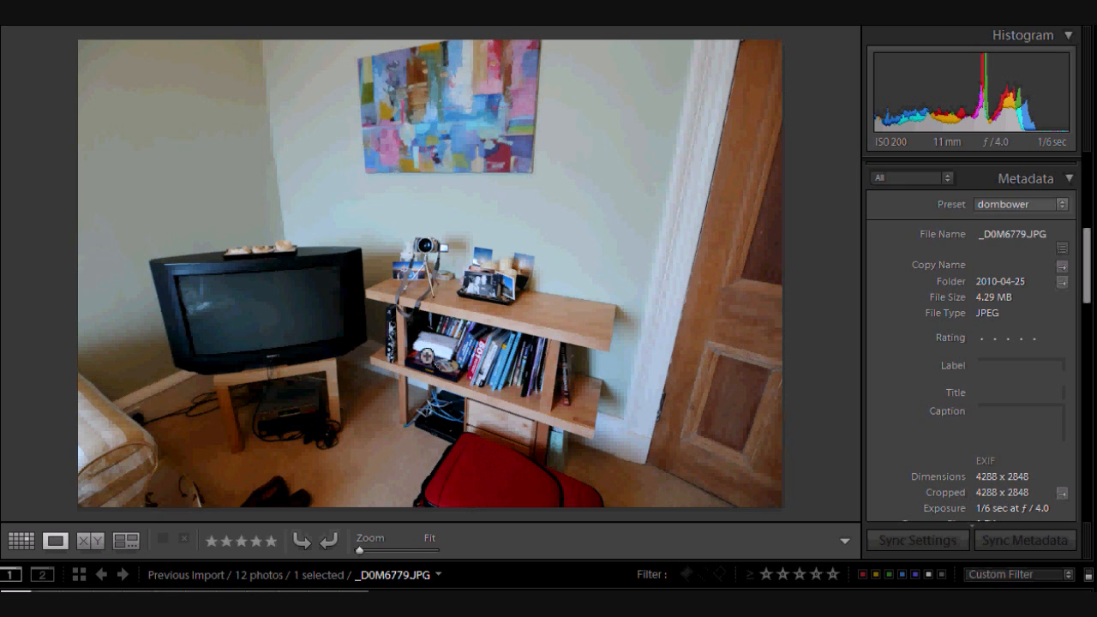
mouse_move(1006, 306)
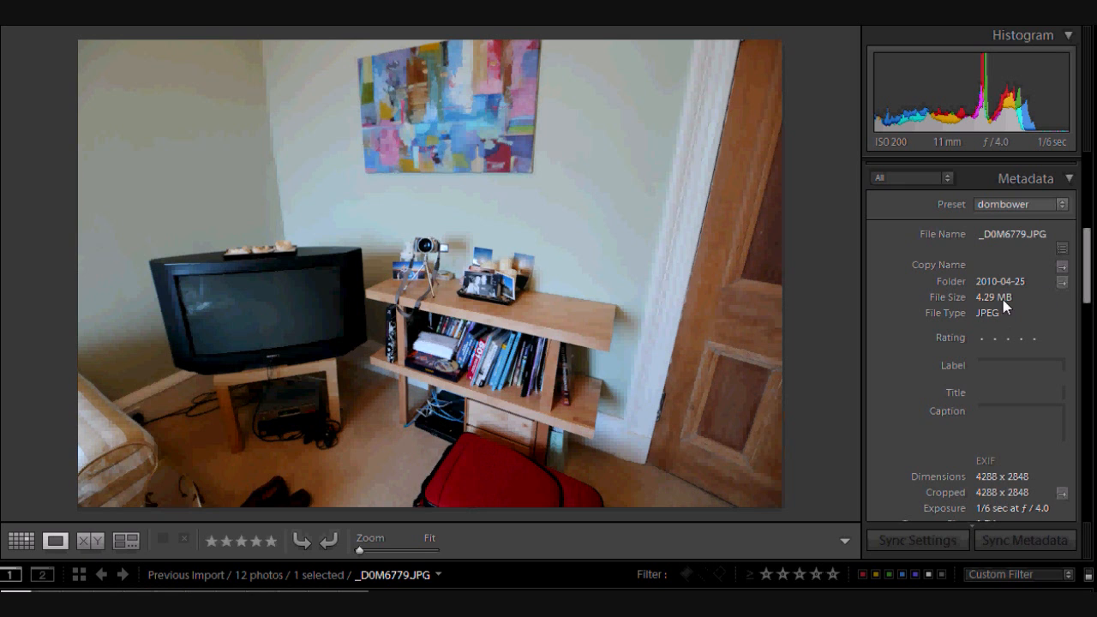
mouse_move(1024, 322)
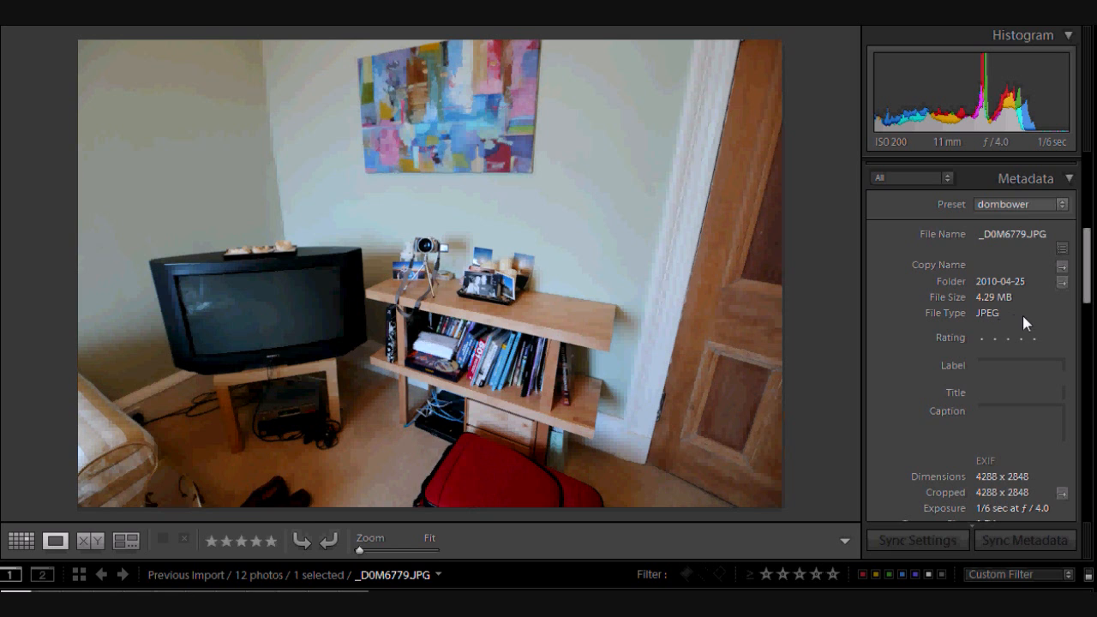
mouse_move(980, 311)
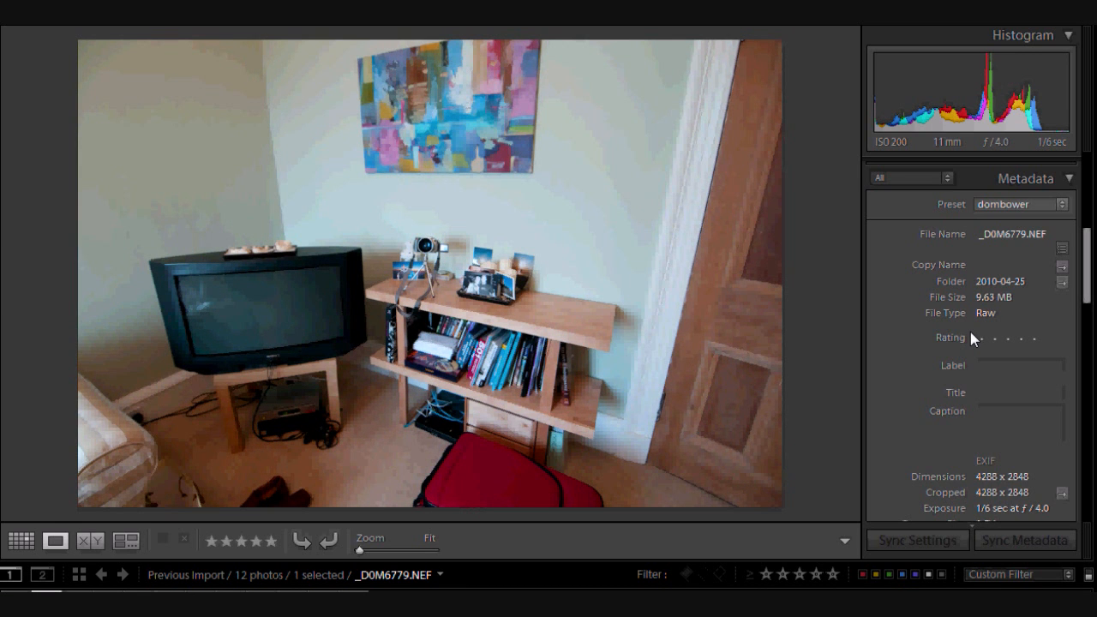
mouse_move(984, 311)
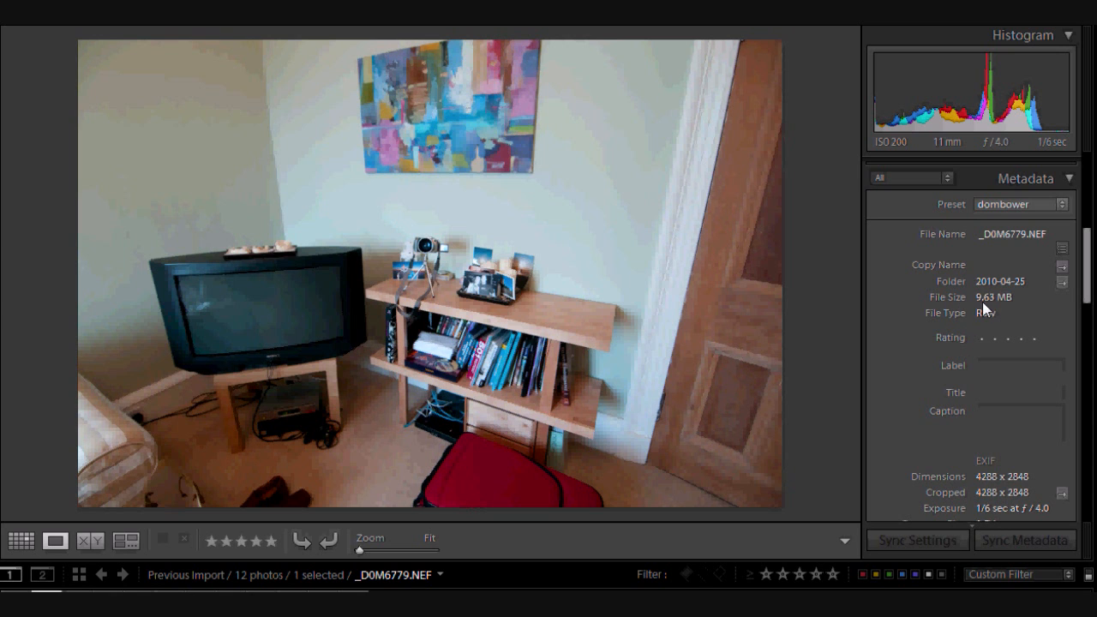
mouse_move(992, 312)
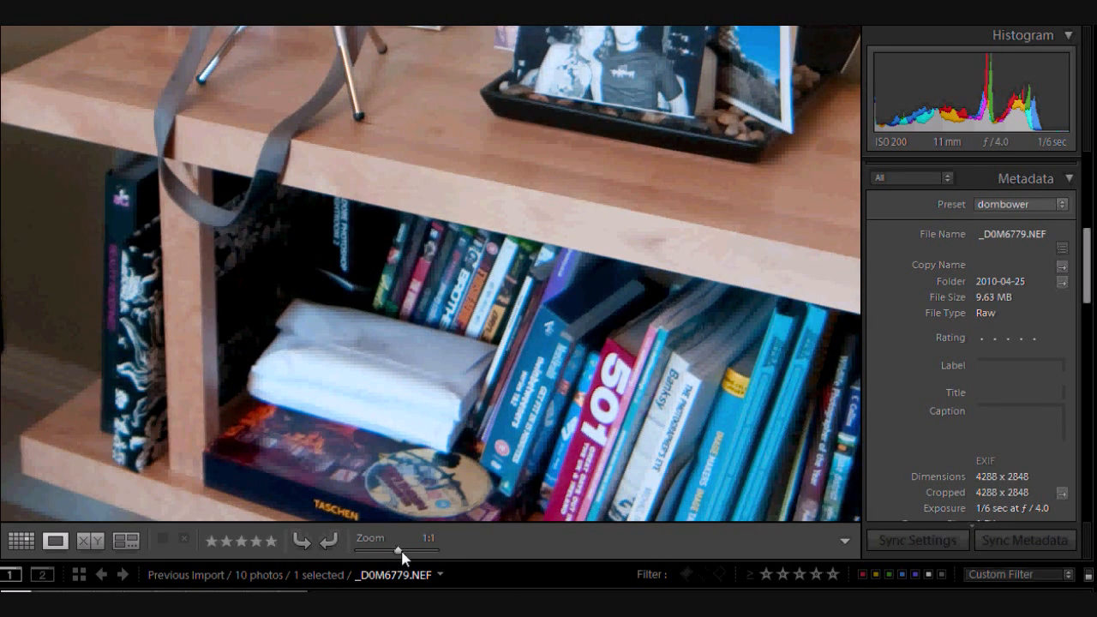
Step: Pan the 1:1 close-up of the compressed raw along the bookshelf
left_click_drag(398, 550, 410, 550)
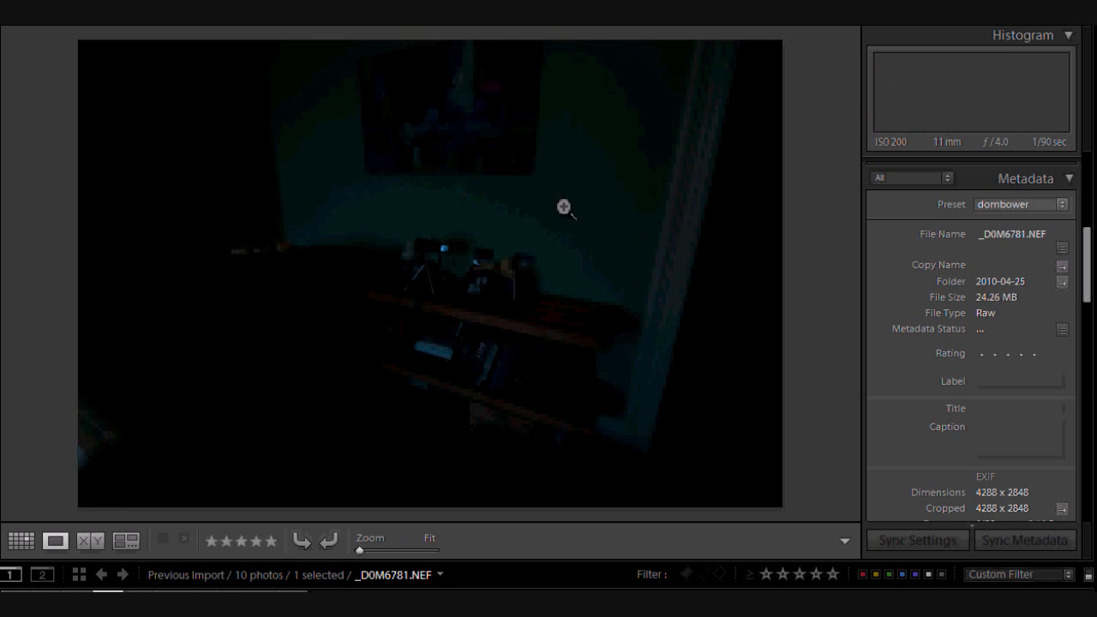
Step: Add the second underexposed NEF to the selection to compare 24.26 MB vs 8.35 MB file sizes
left_click(124, 574)
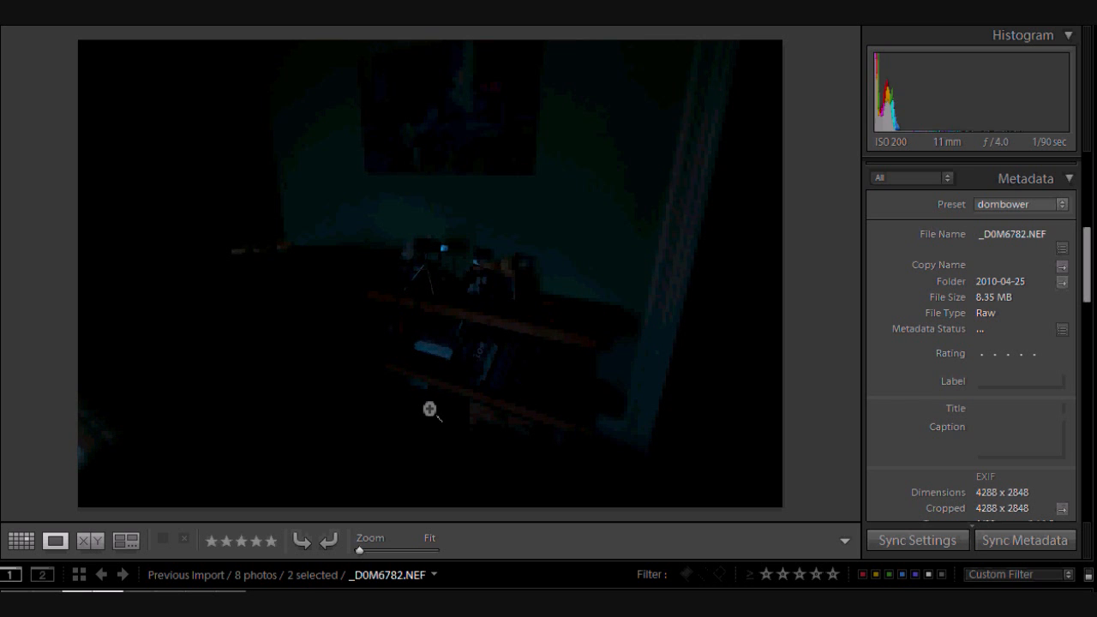
mouse_move(866, 95)
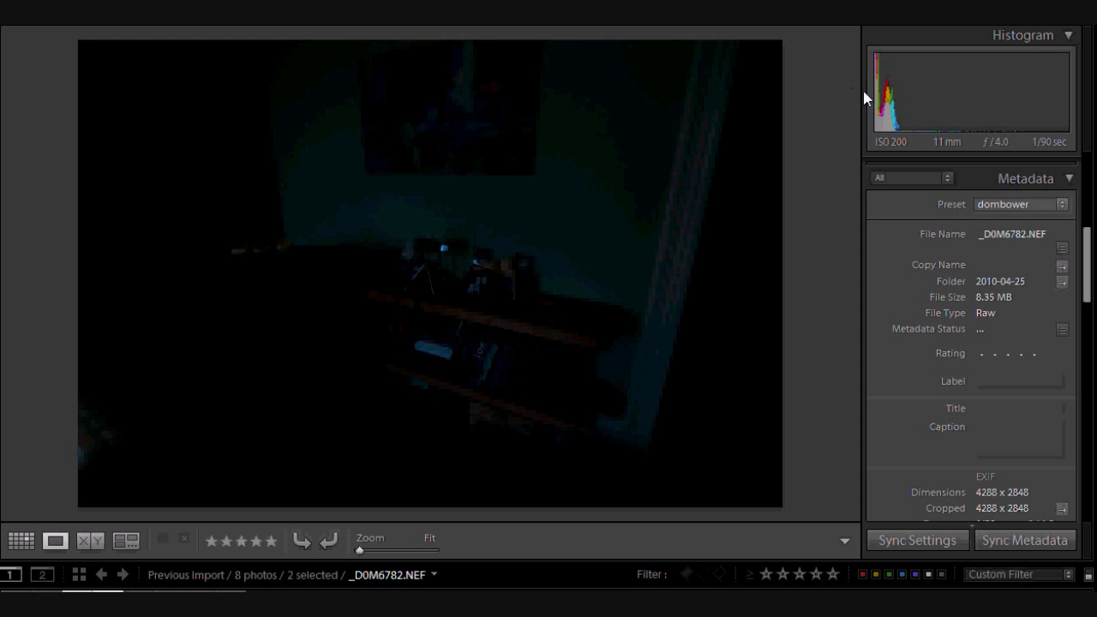
mouse_move(898, 141)
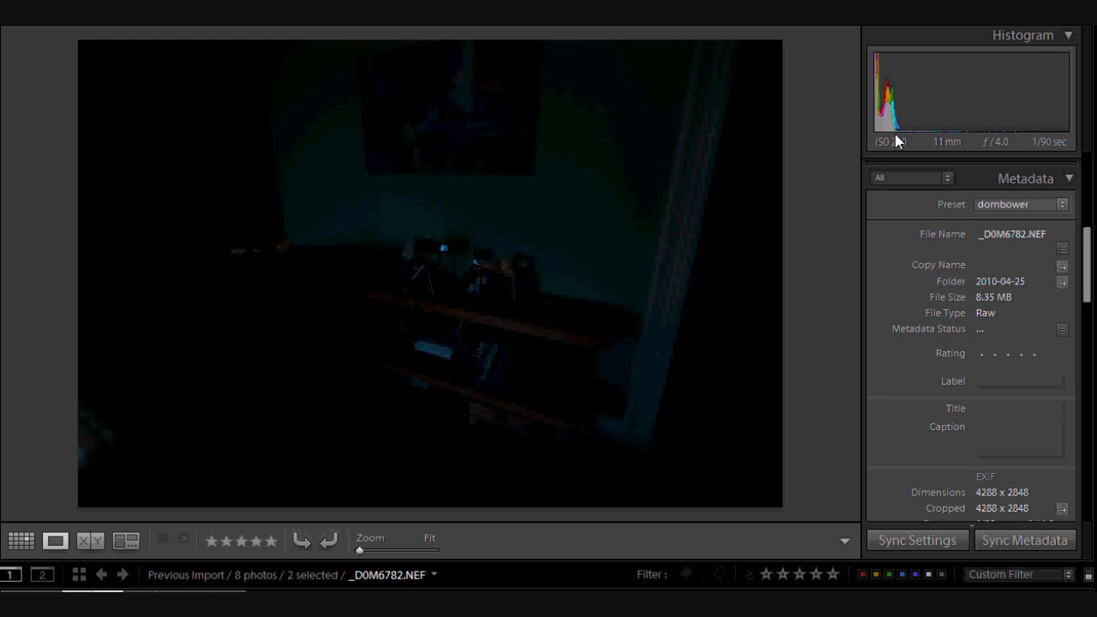
mouse_move(899, 137)
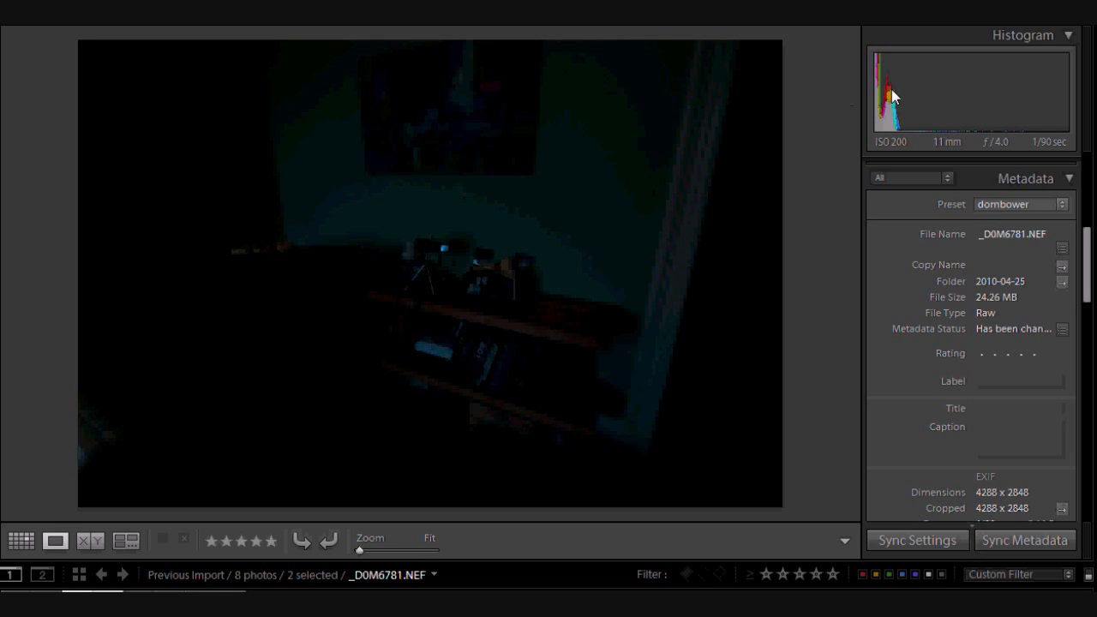
mouse_move(889, 84)
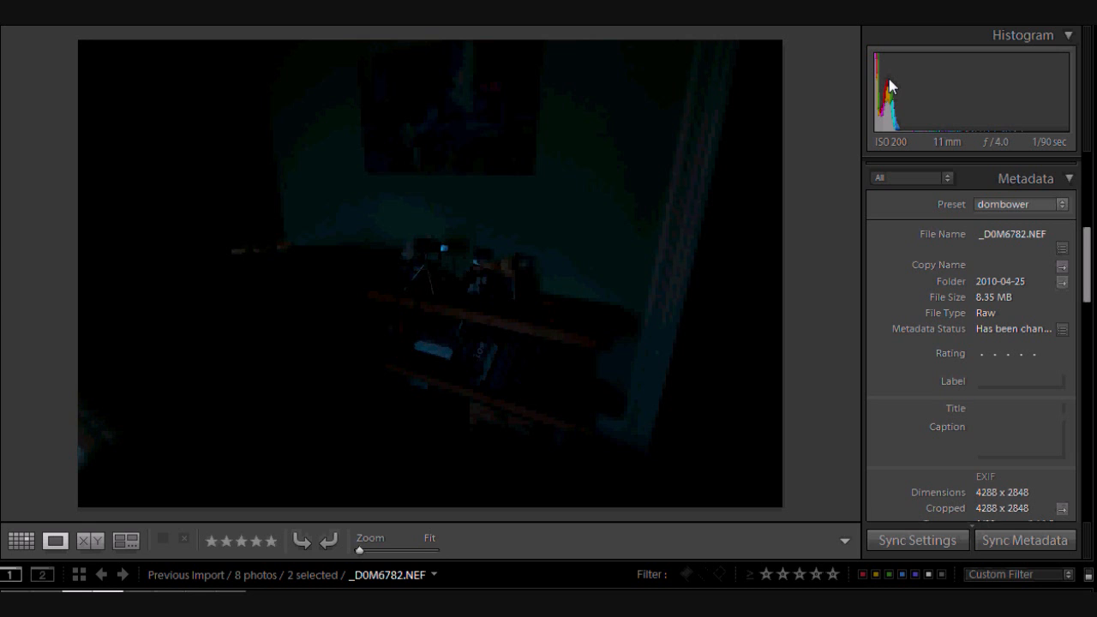
mouse_move(970, 276)
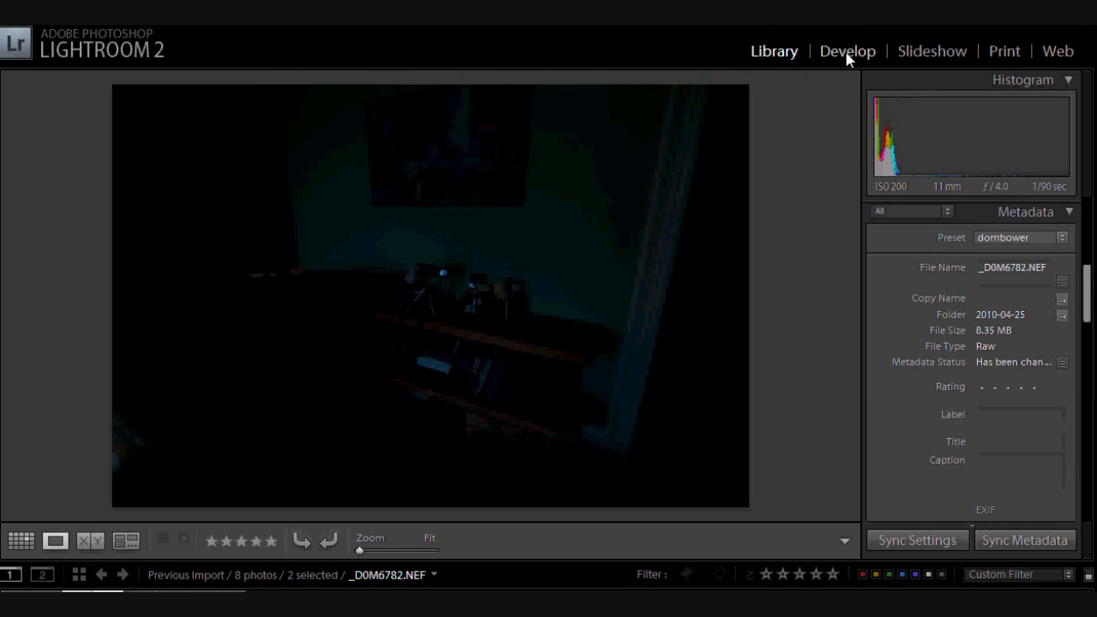
Step: In Develop, raise the dark raws' Exposure stepwise through about +2.35 up to roughly +3.8
left_click(846, 52)
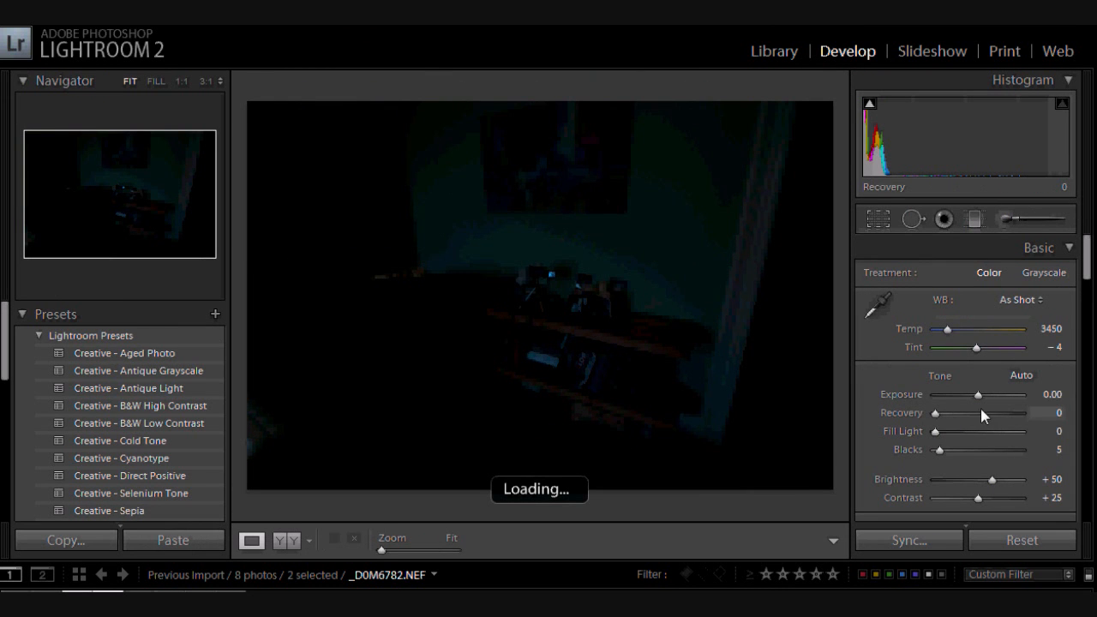
left_click_drag(976, 394, 983, 394)
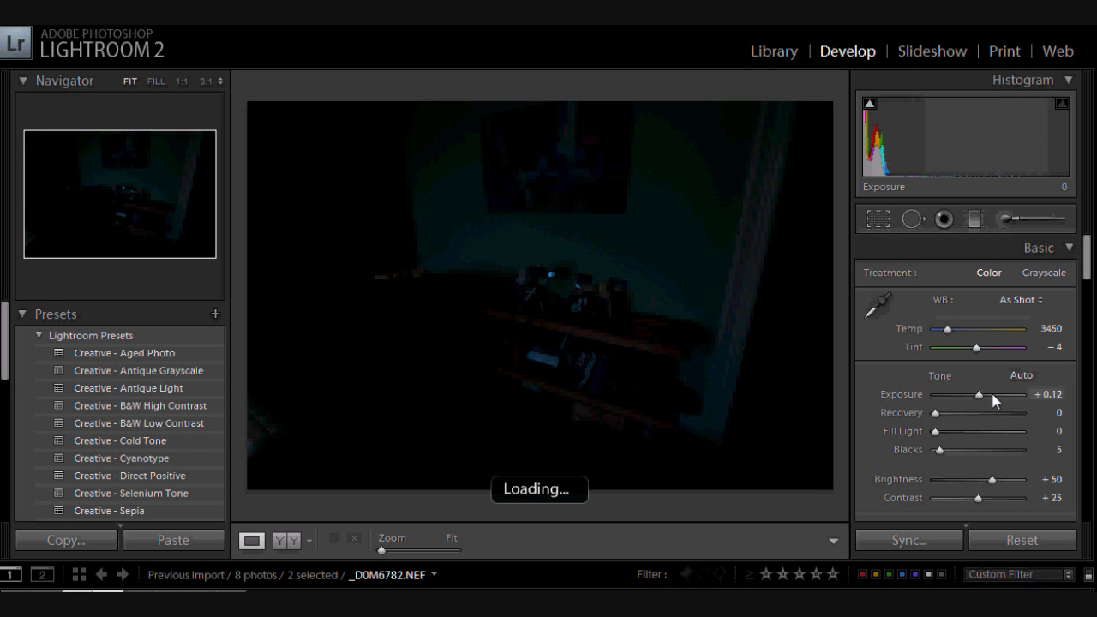
left_click_drag(982, 394, 1008, 394)
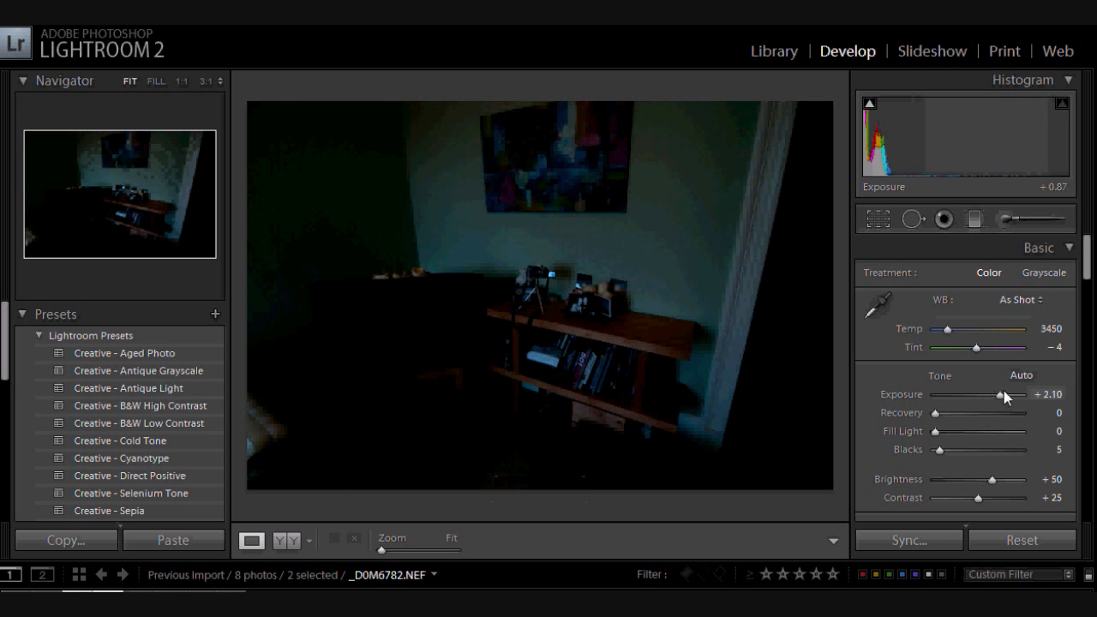
left_click_drag(1008, 394, 1011, 394)
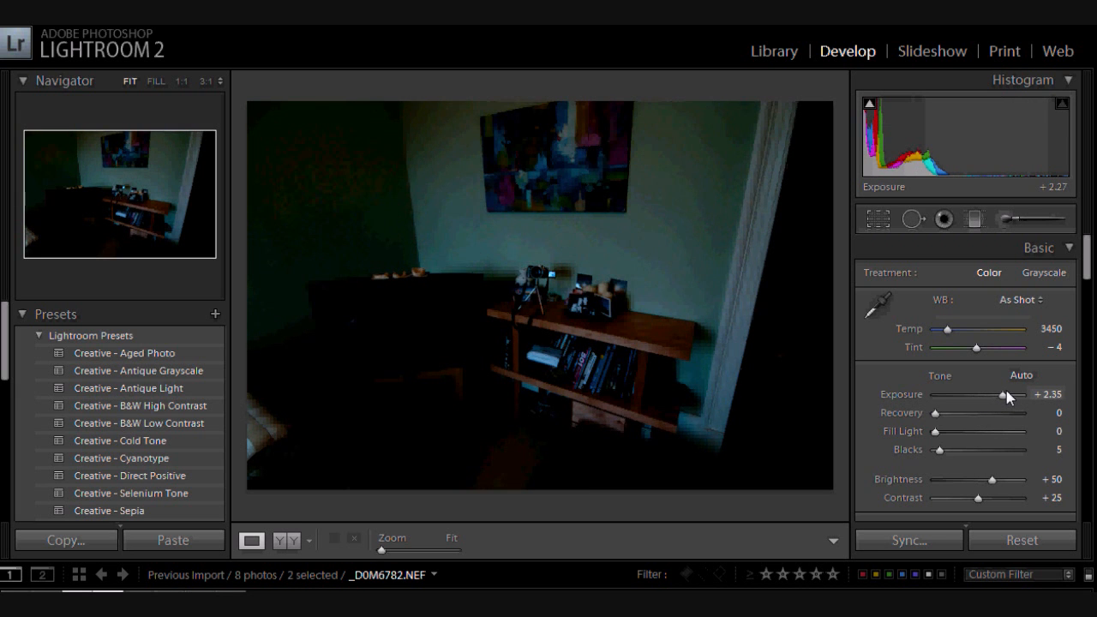
left_click_drag(1007, 394, 1014, 394)
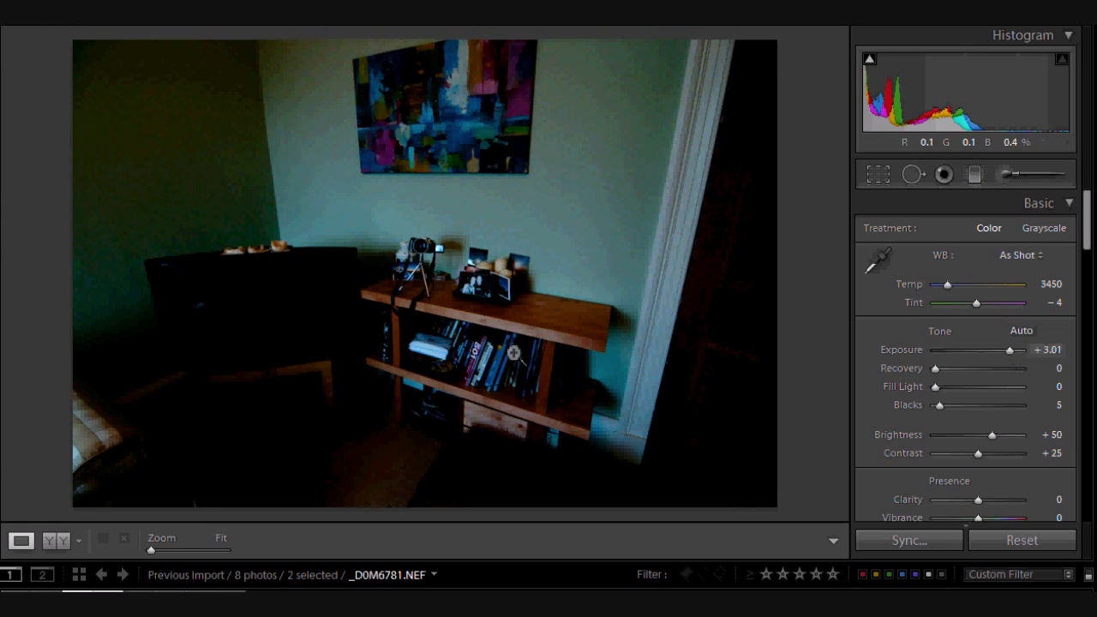
left_click_drag(946, 405, 936, 404)
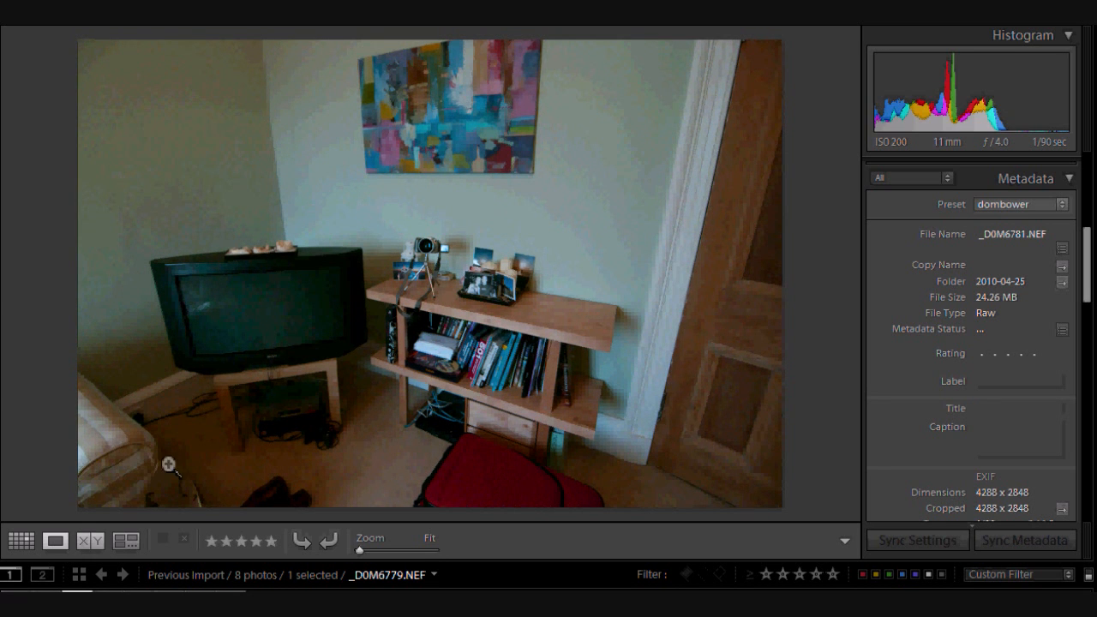
Step: Magnify the brightened uncompressed raw and pan across the TV to check noise and detail
left_click(171, 462)
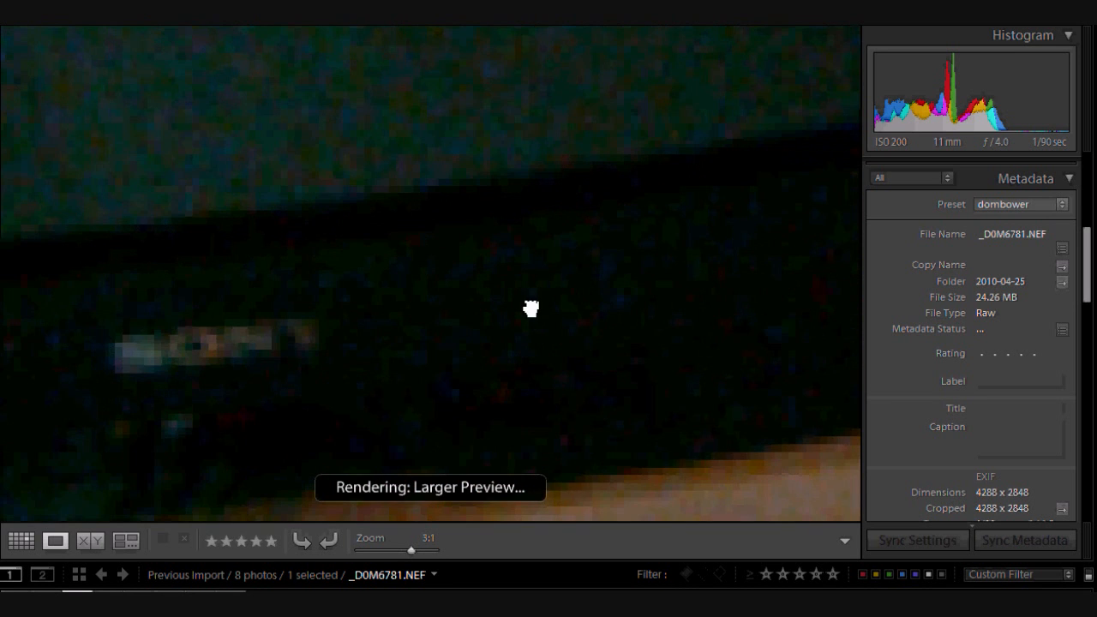
left_click_drag(529, 308, 429, 278)
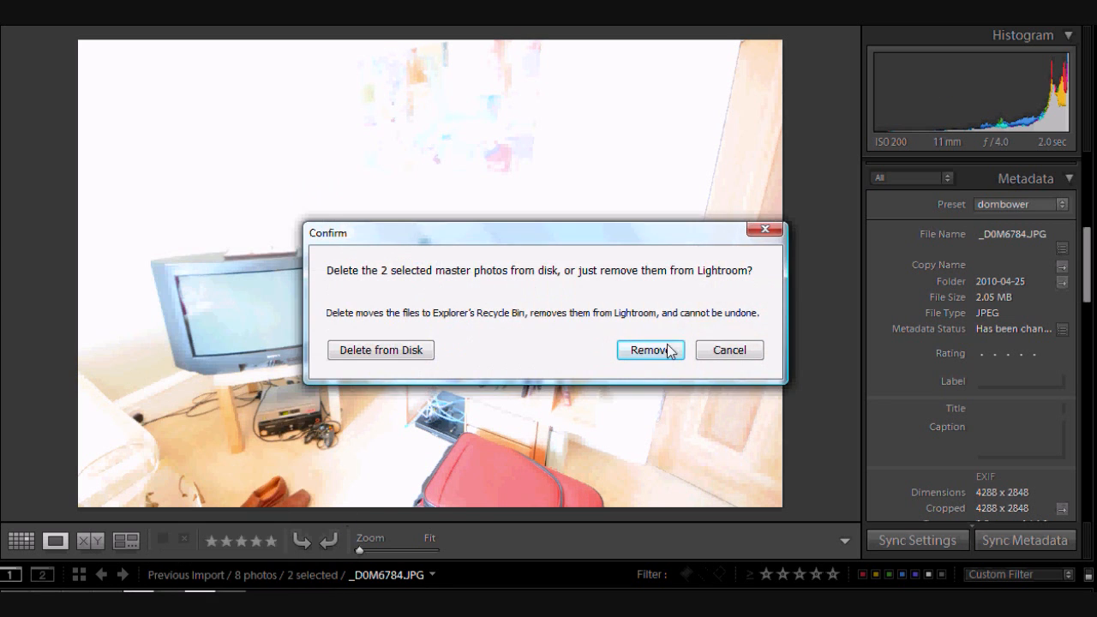
Step: Confirm Remove so the two overexposed JPEGs leave the catalog, leaving 6 photos
left_click(650, 350)
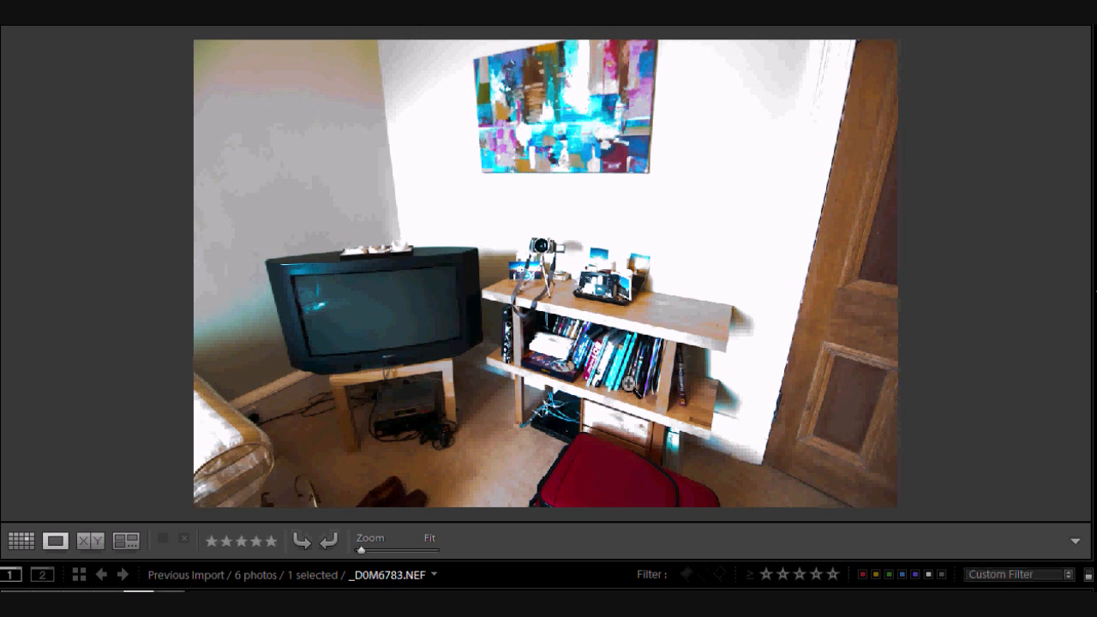
mouse_move(459, 309)
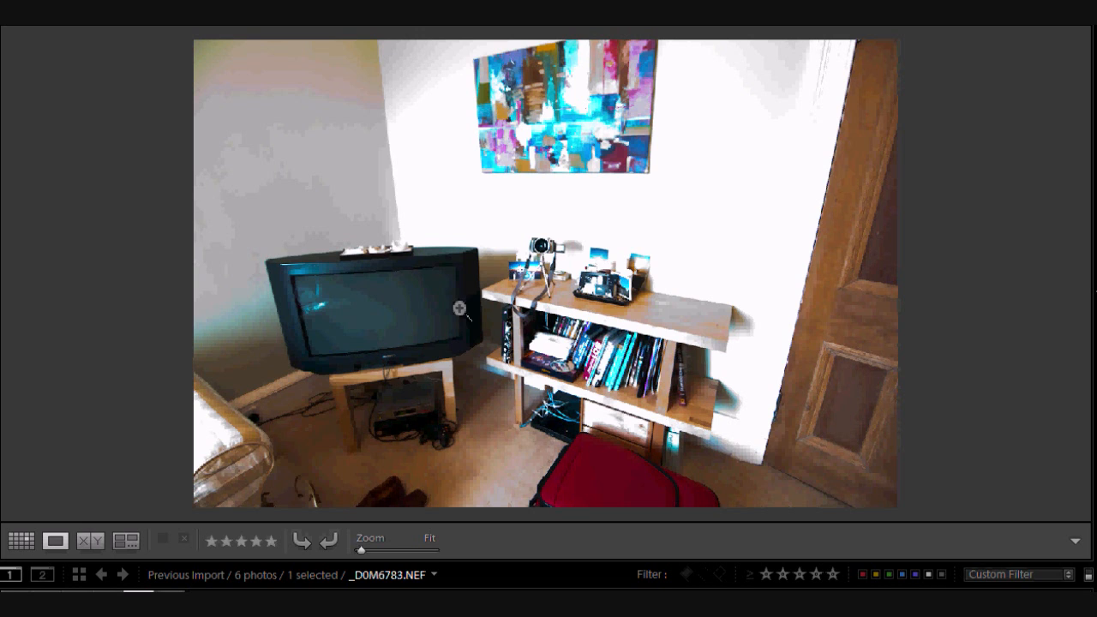